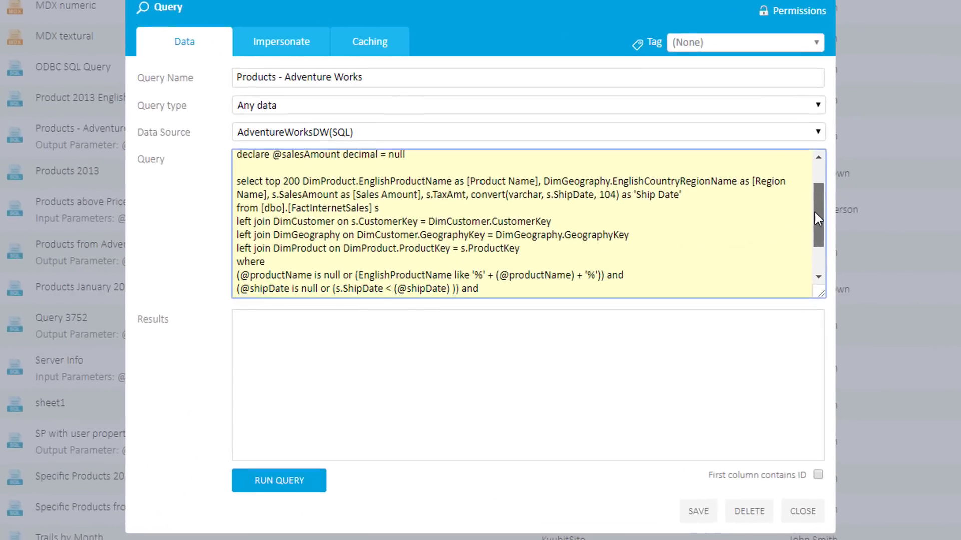
Step: Run the parameterised Products - Adventure Works SQL query
scroll("down", 3)
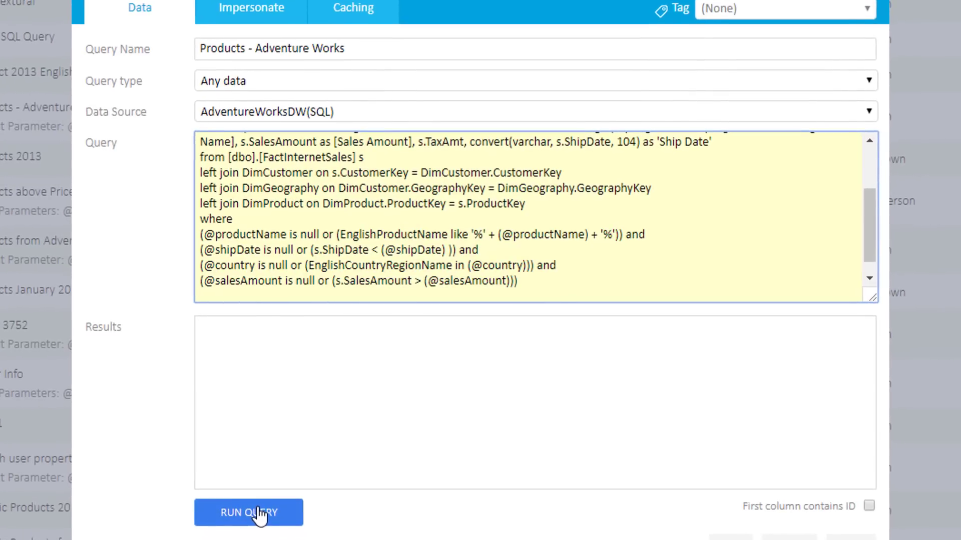
left_click(248, 513)
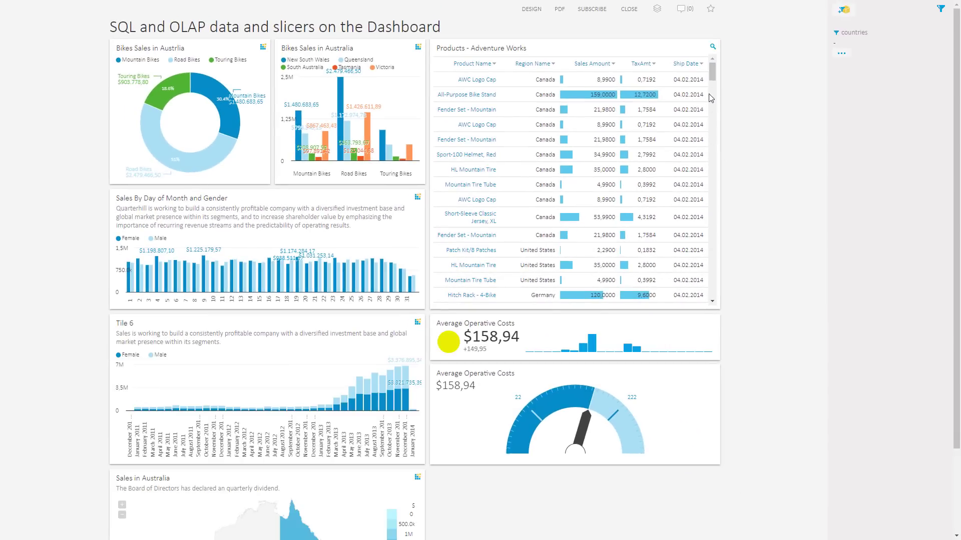
Step: Scroll the dashboard to review the Canada-filtered tiles
scroll("down", 3)
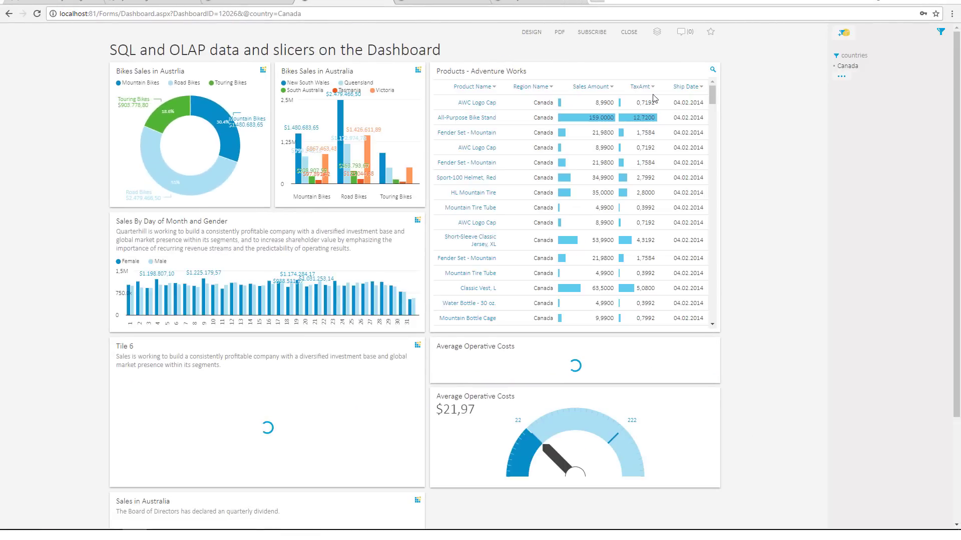
scroll("down", 3)
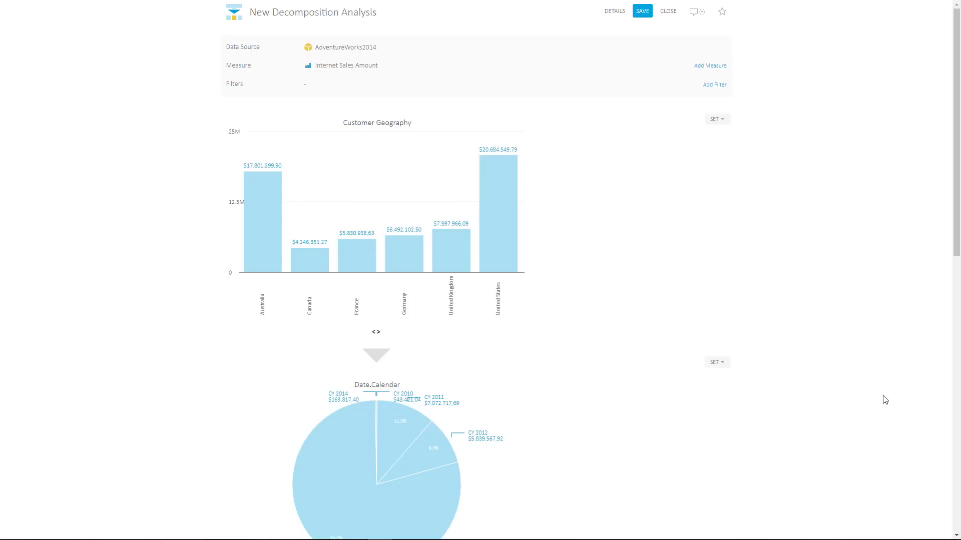
Step: Drill the decomposition to United Kingdom, Germany and Canada, then into the CY 2011 slice
scroll("down", 3)
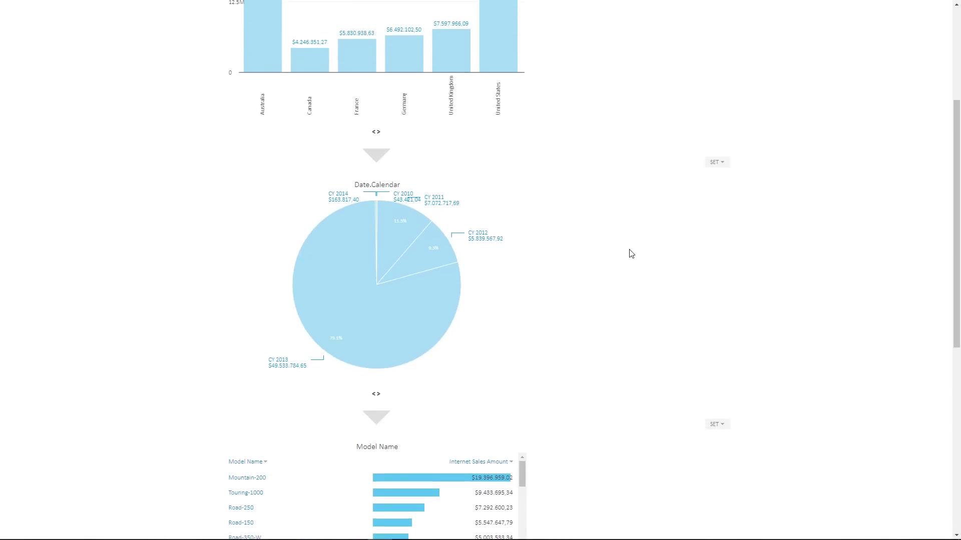
scroll("up", 3)
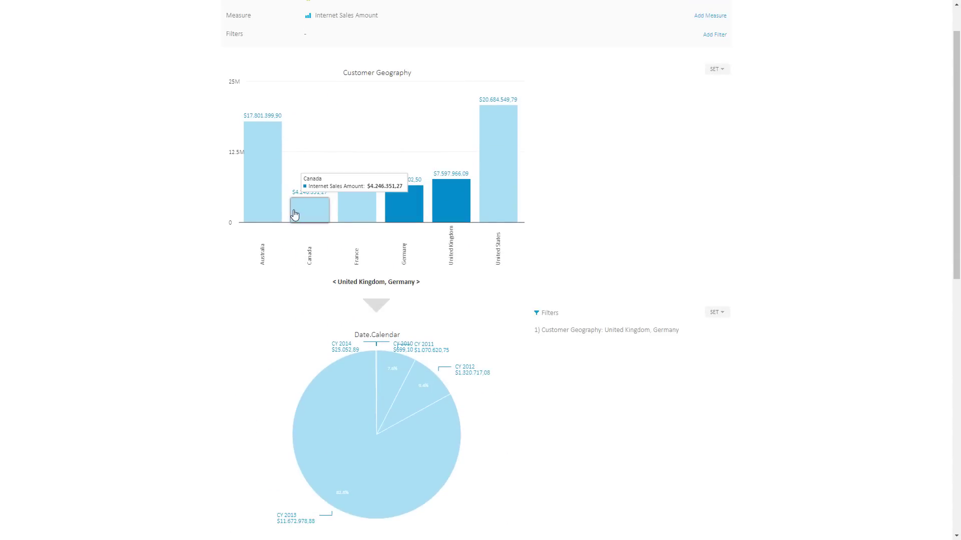
left_click(310, 208)
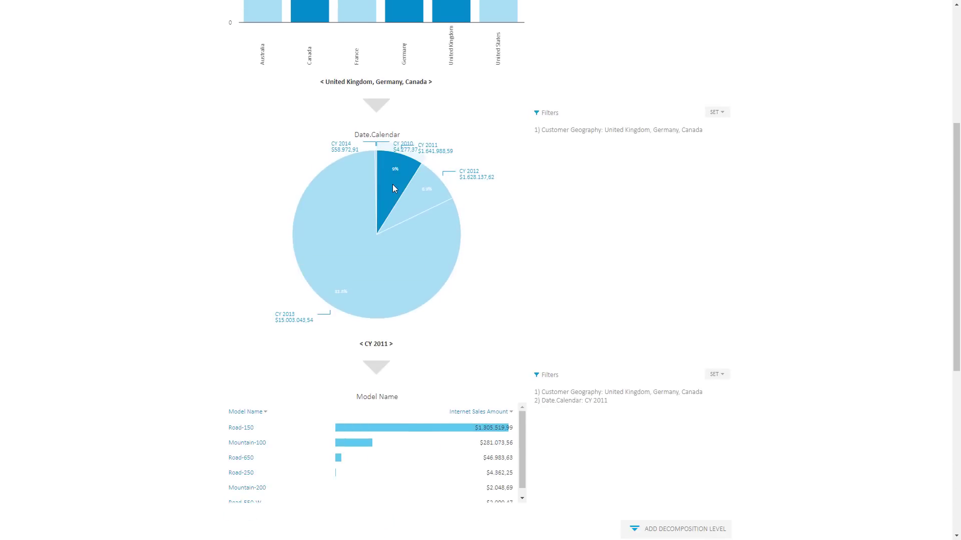
scroll("down", 3)
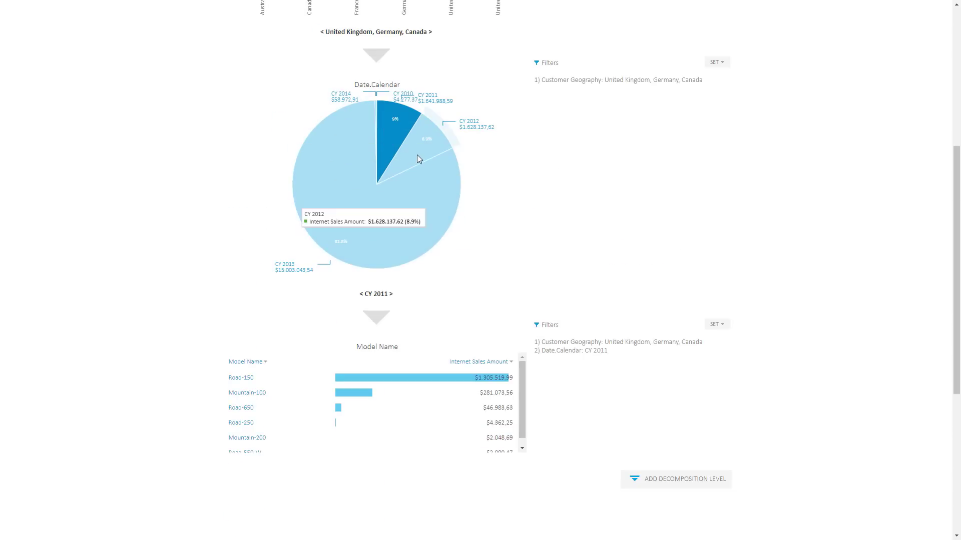
left_click(340, 242)
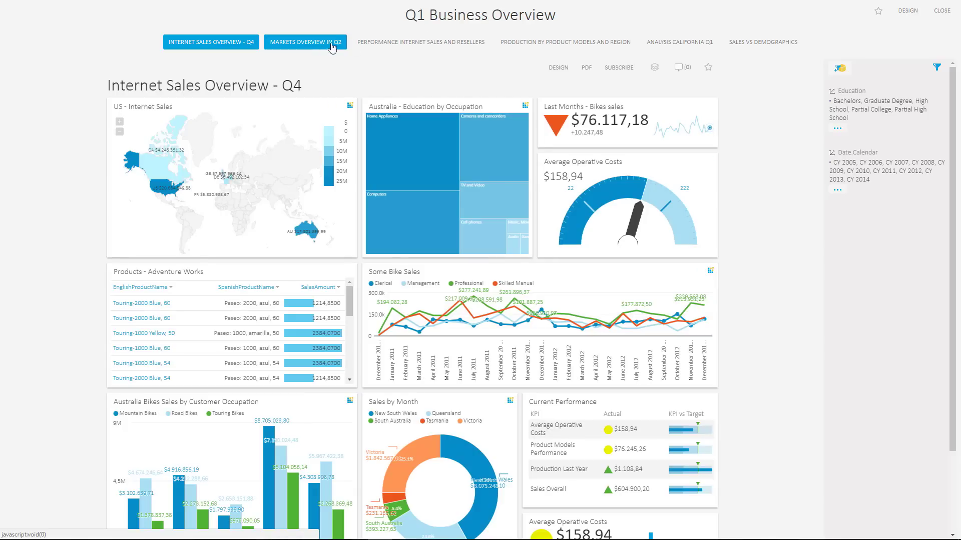
mouse_move(762, 42)
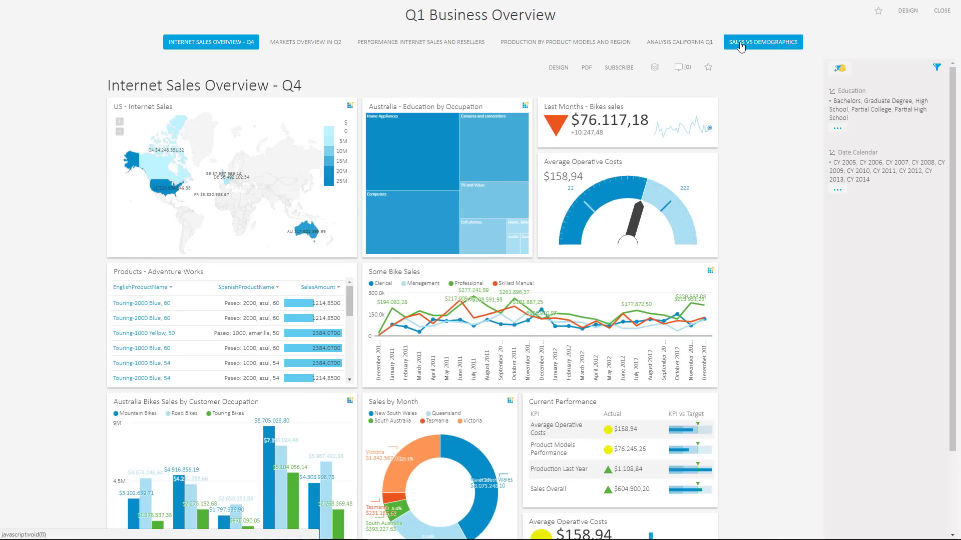
Step: Page through Markets Overview in Q2, Analysis California Q1 and Sales vs Demographics
left_click(304, 42)
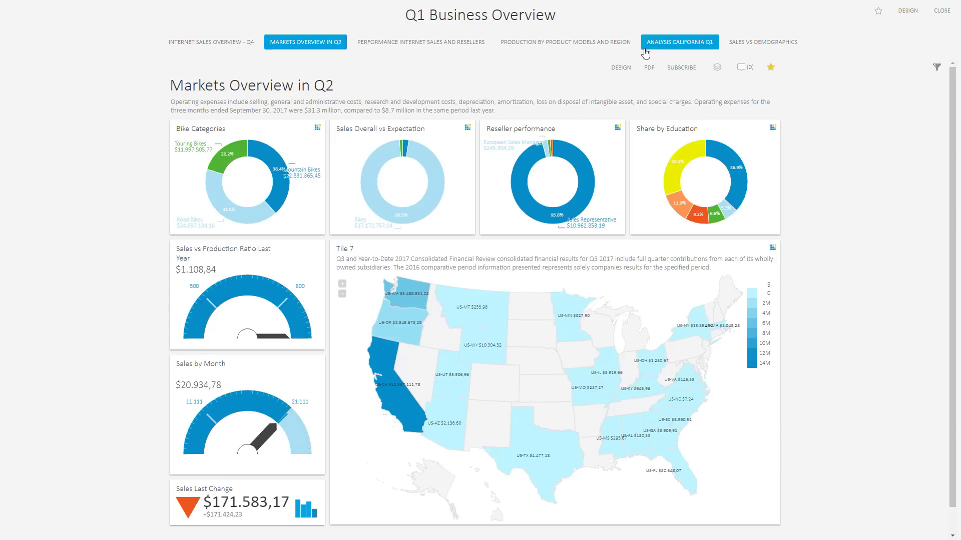
left_click(678, 42)
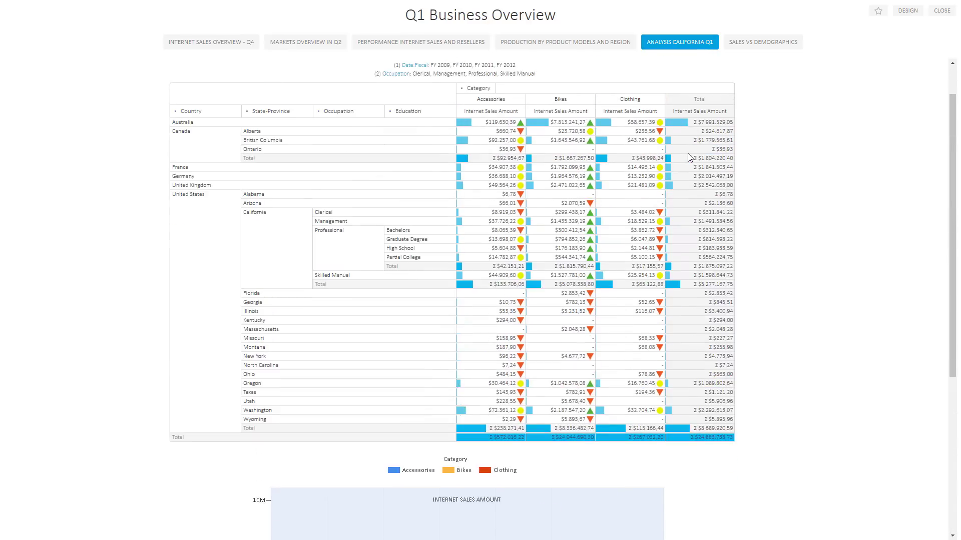
left_click(762, 42)
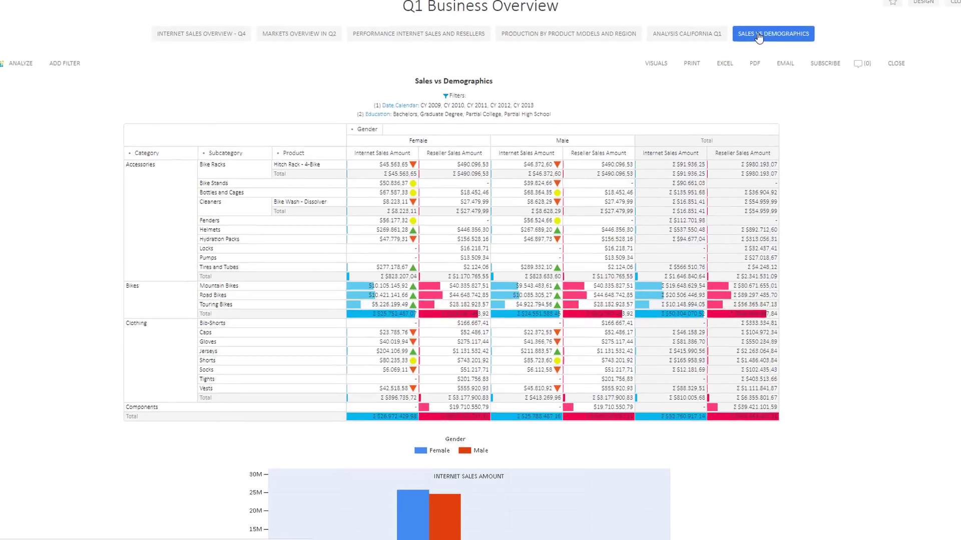